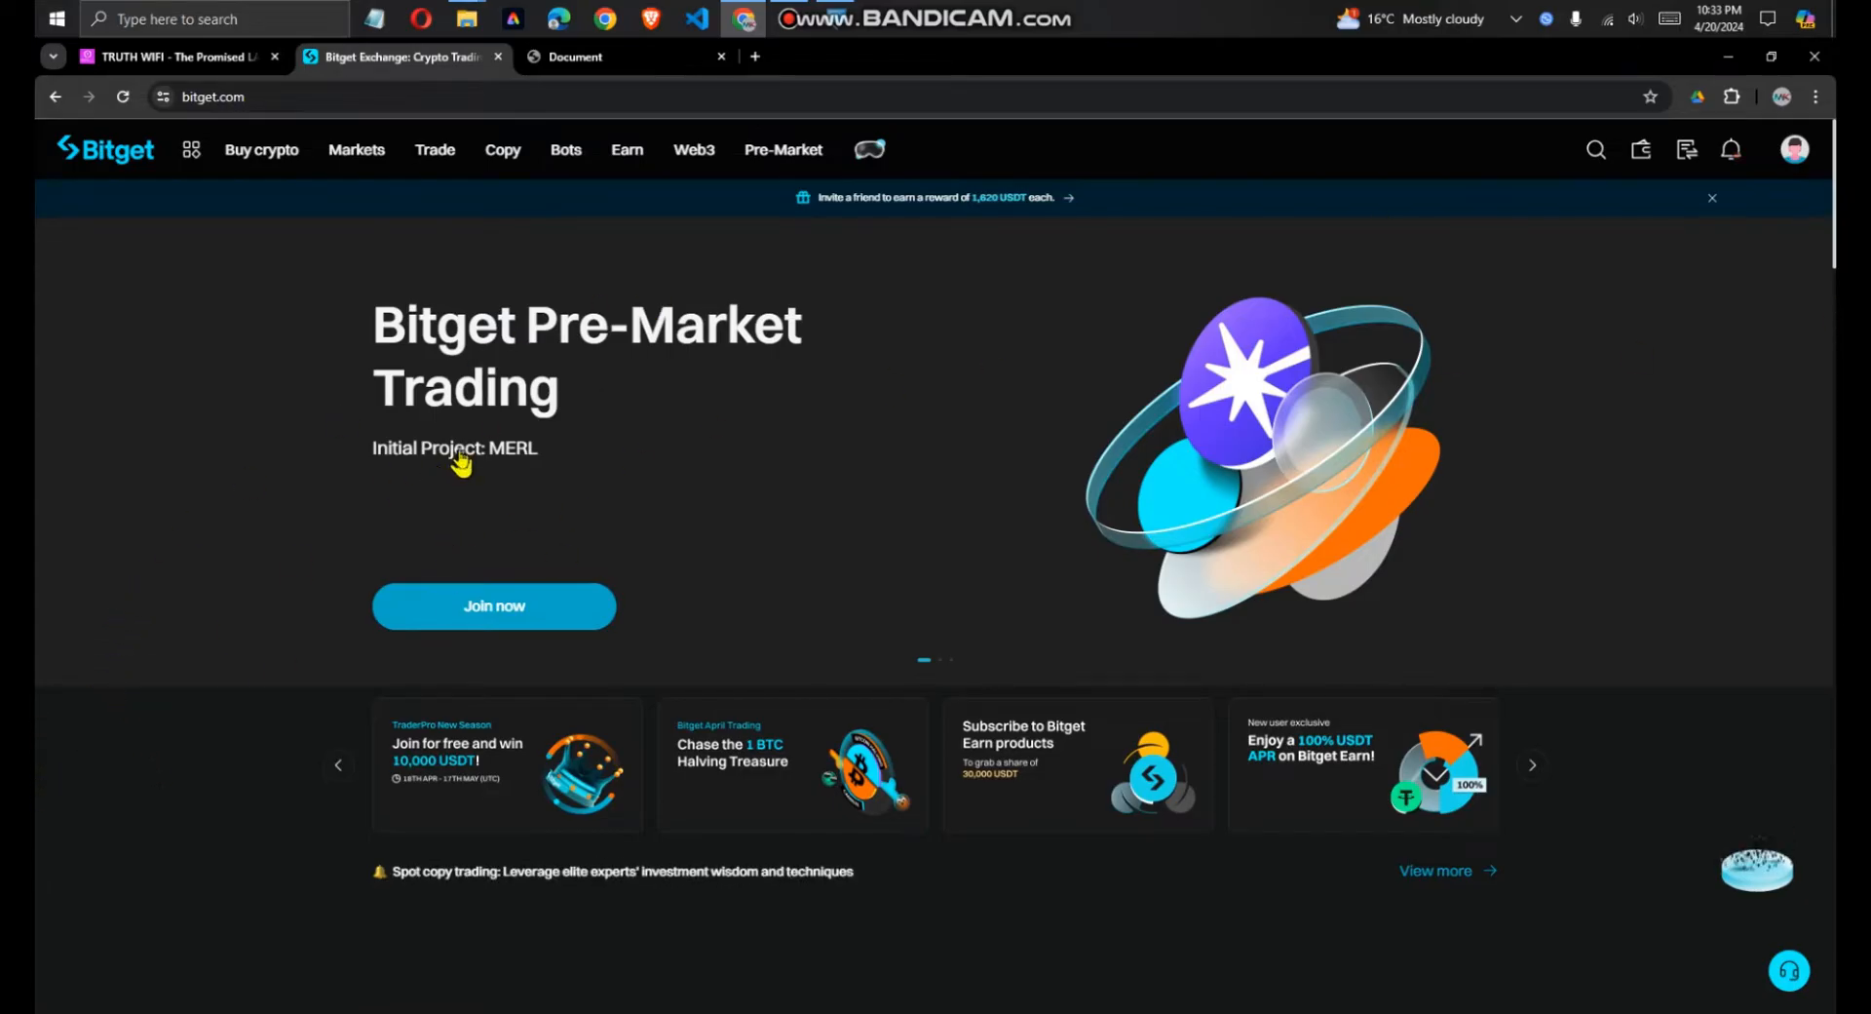
Go to Spot under the Trade menu to load the BTC/USDT trading page.
{"action": "left_click", "coordinate": [435, 150]}
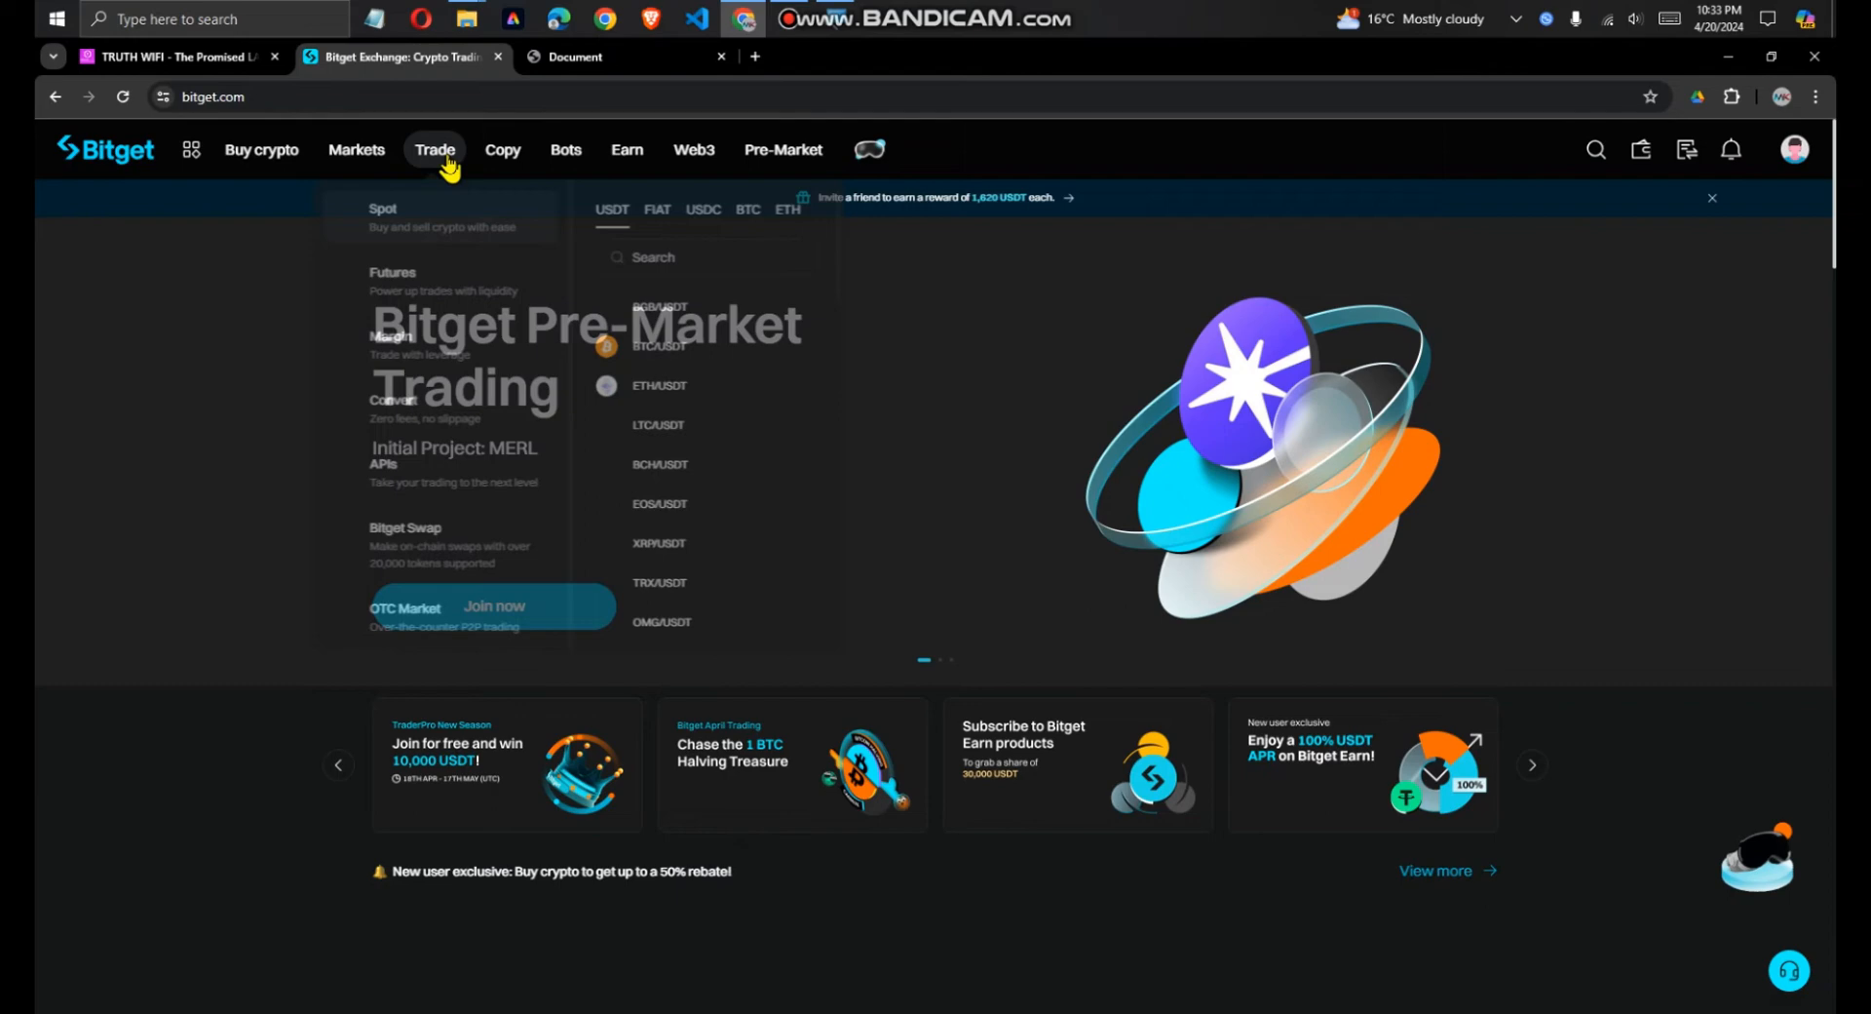
{"action": "mouse_move", "coordinate": [442, 226]}
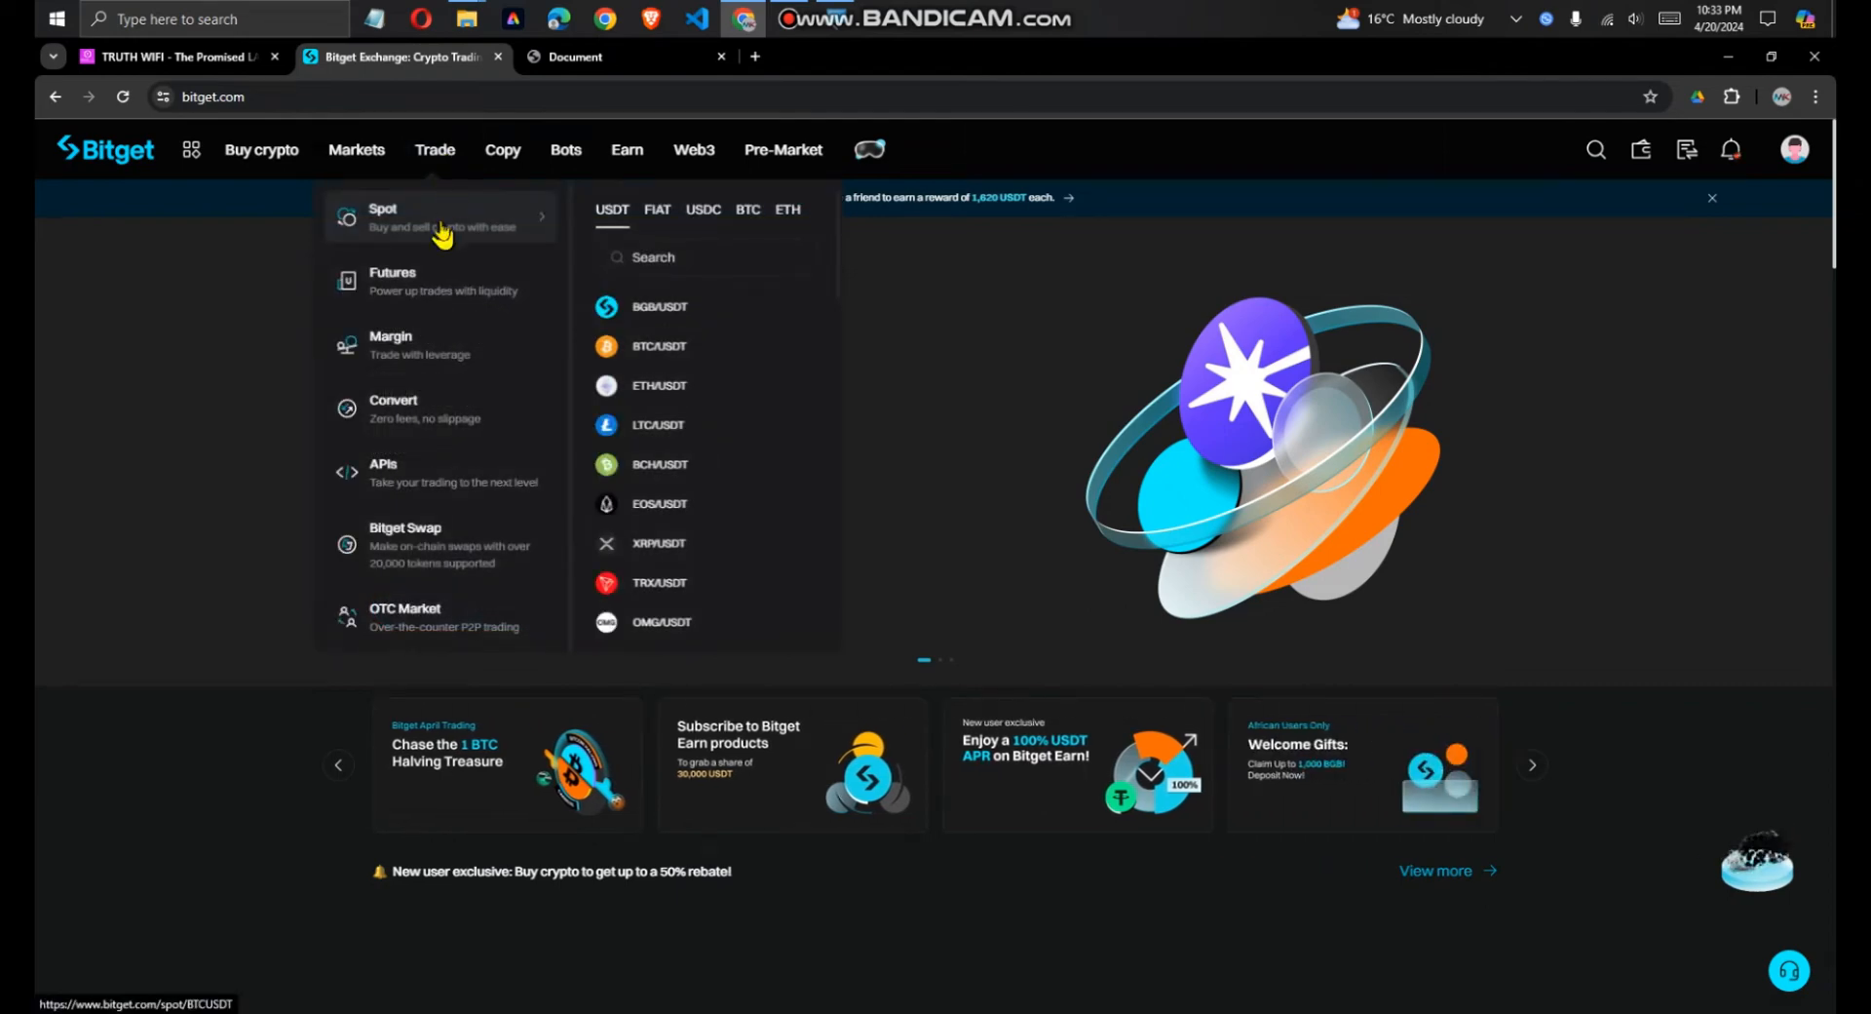
{"action": "left_click", "coordinate": [406, 216]}
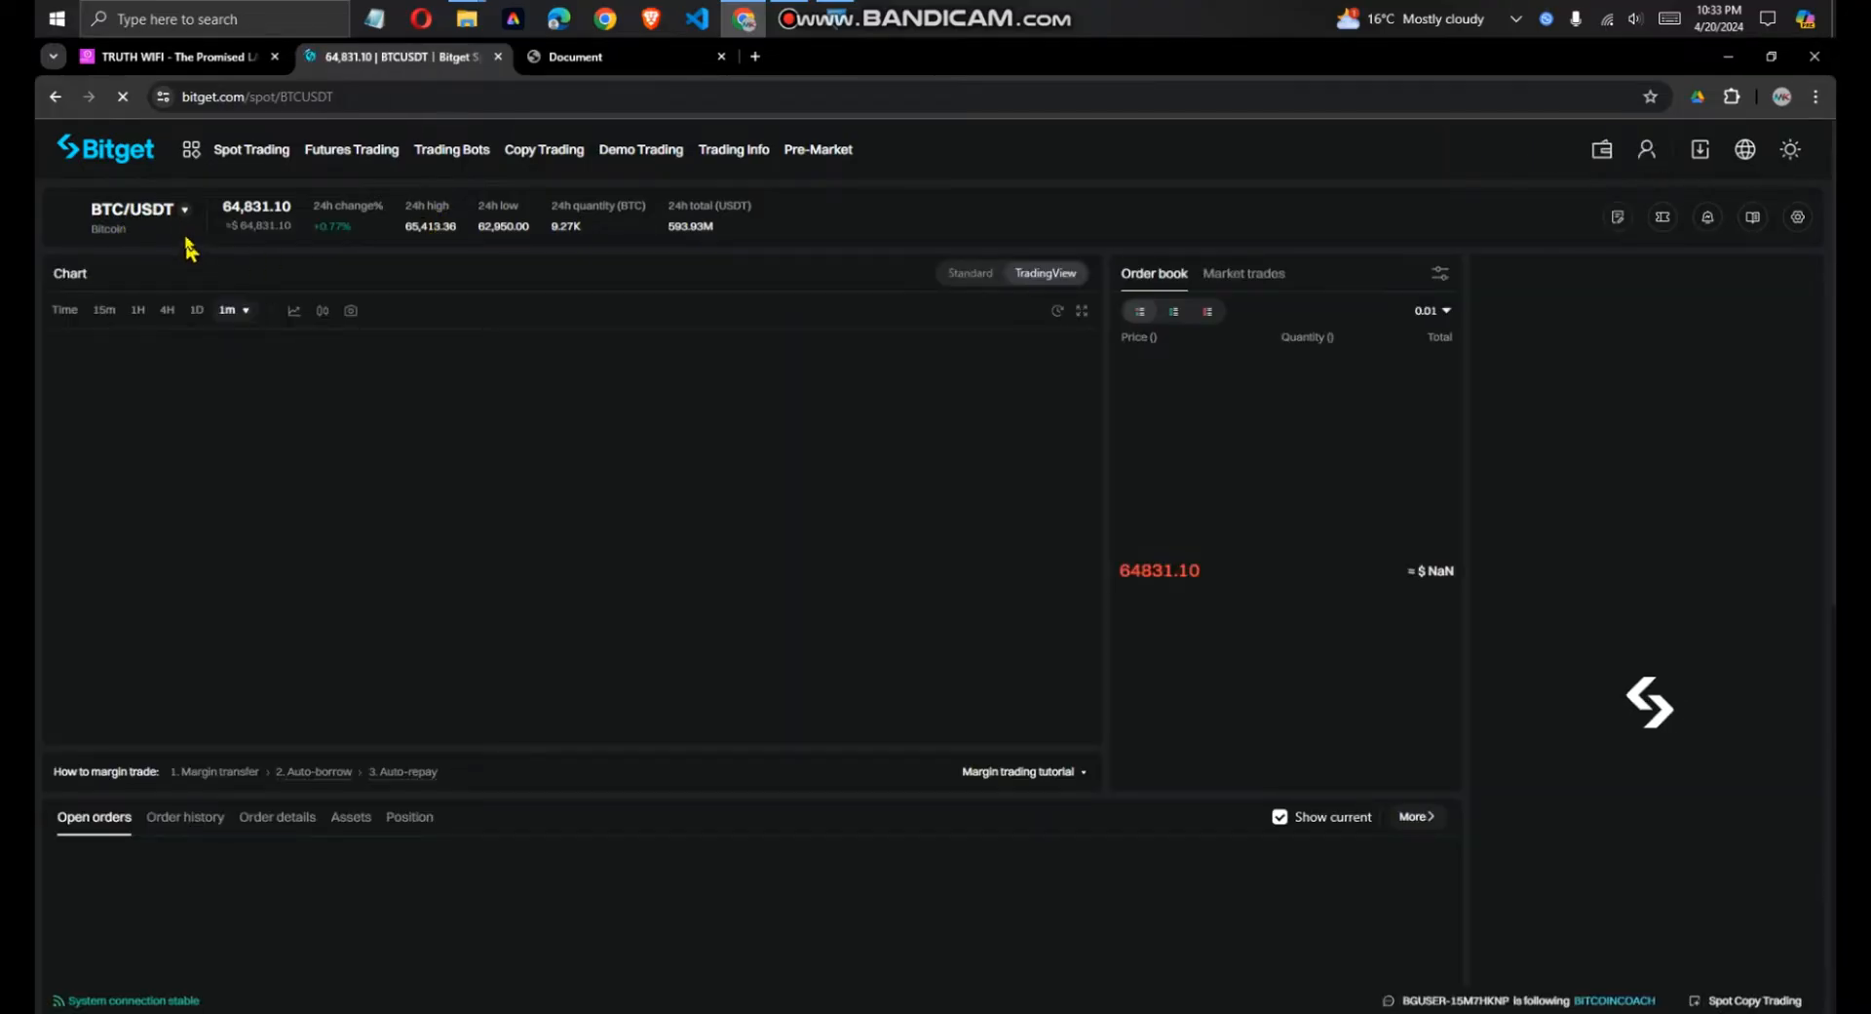
Search the pair list for 'bgb' and switch the page to BGB/USDT.
{"action": "left_click", "coordinate": [185, 215]}
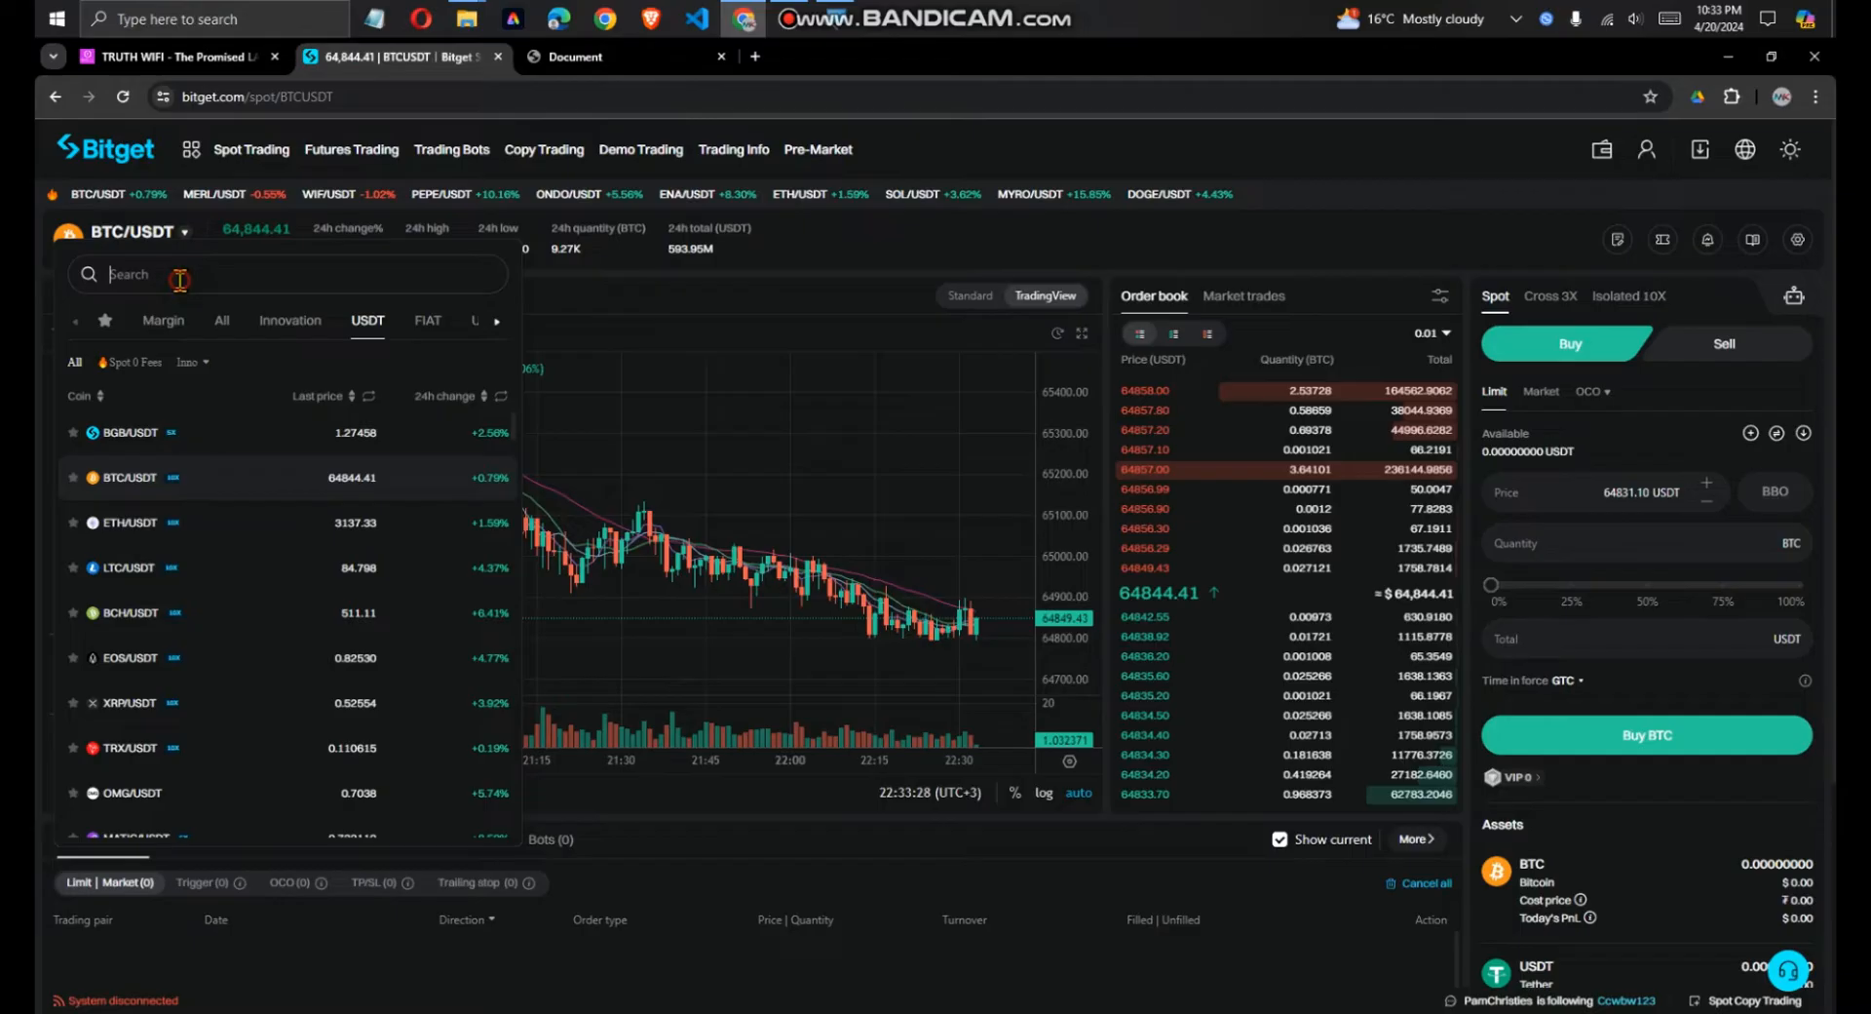
{"action": "type", "text": "bgb"}
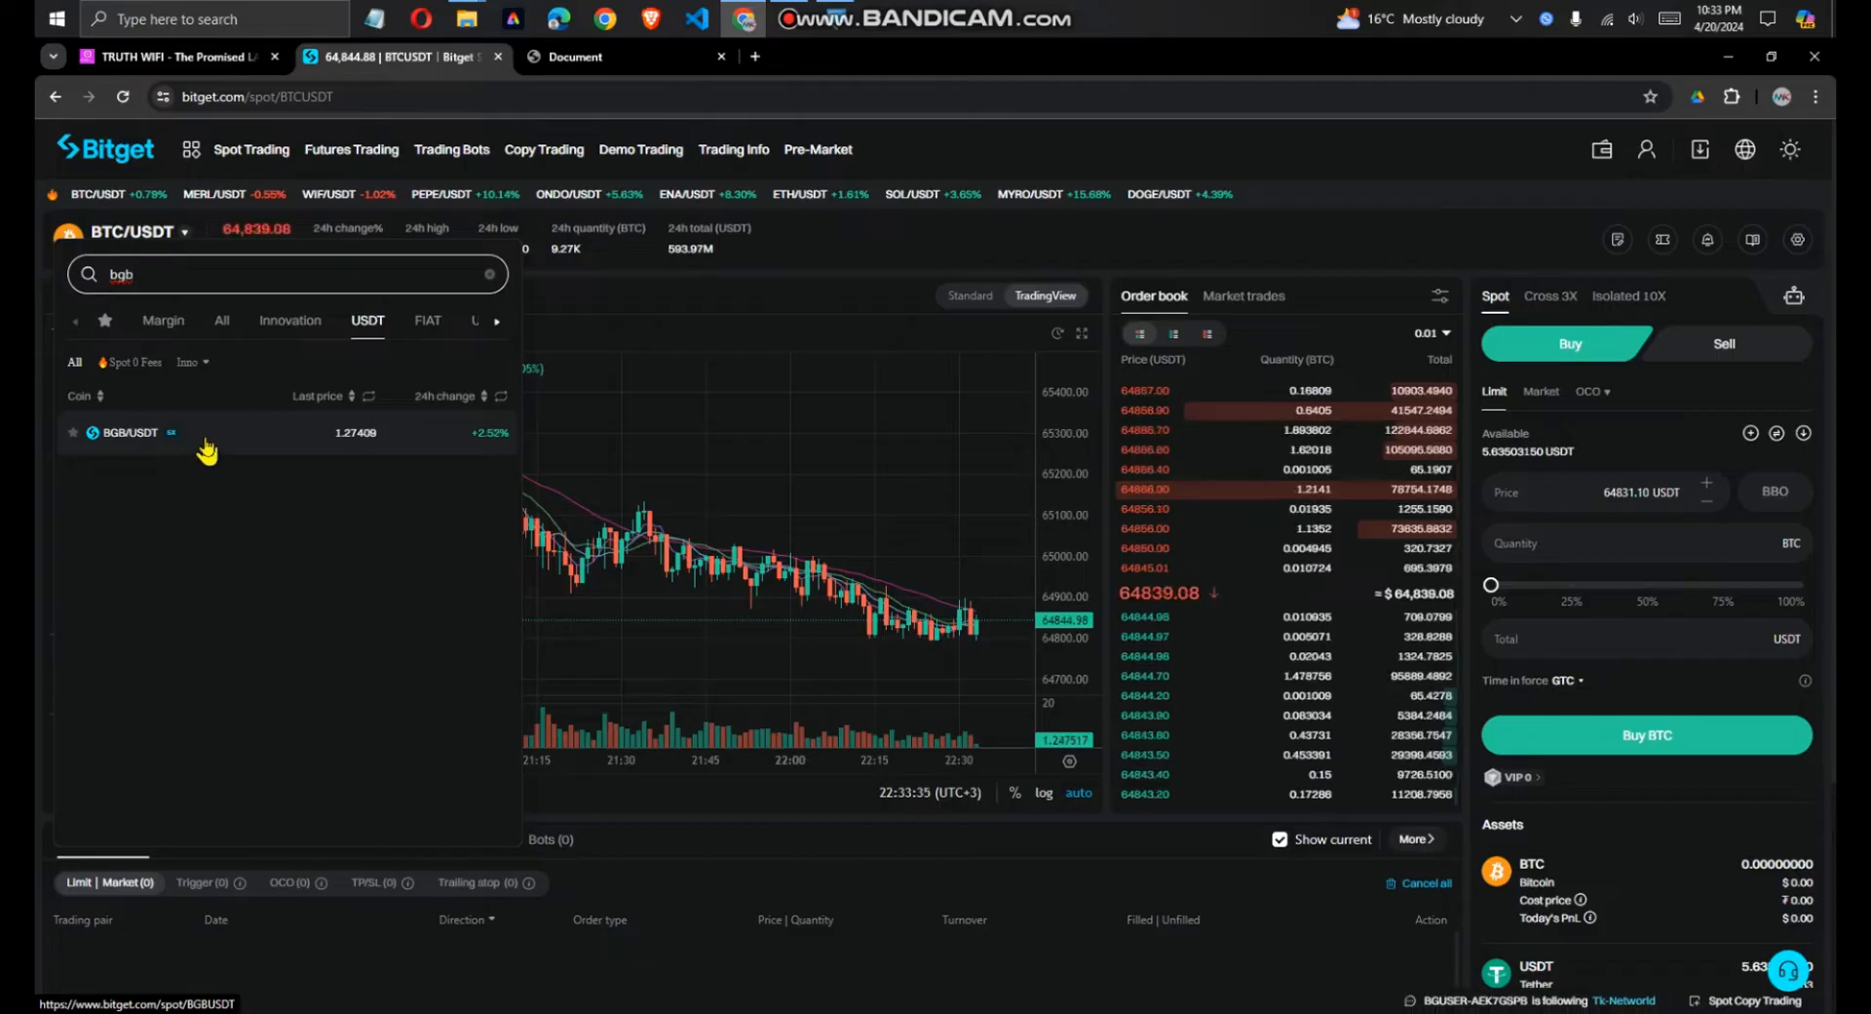
{"action": "left_click", "coordinate": [128, 433]}
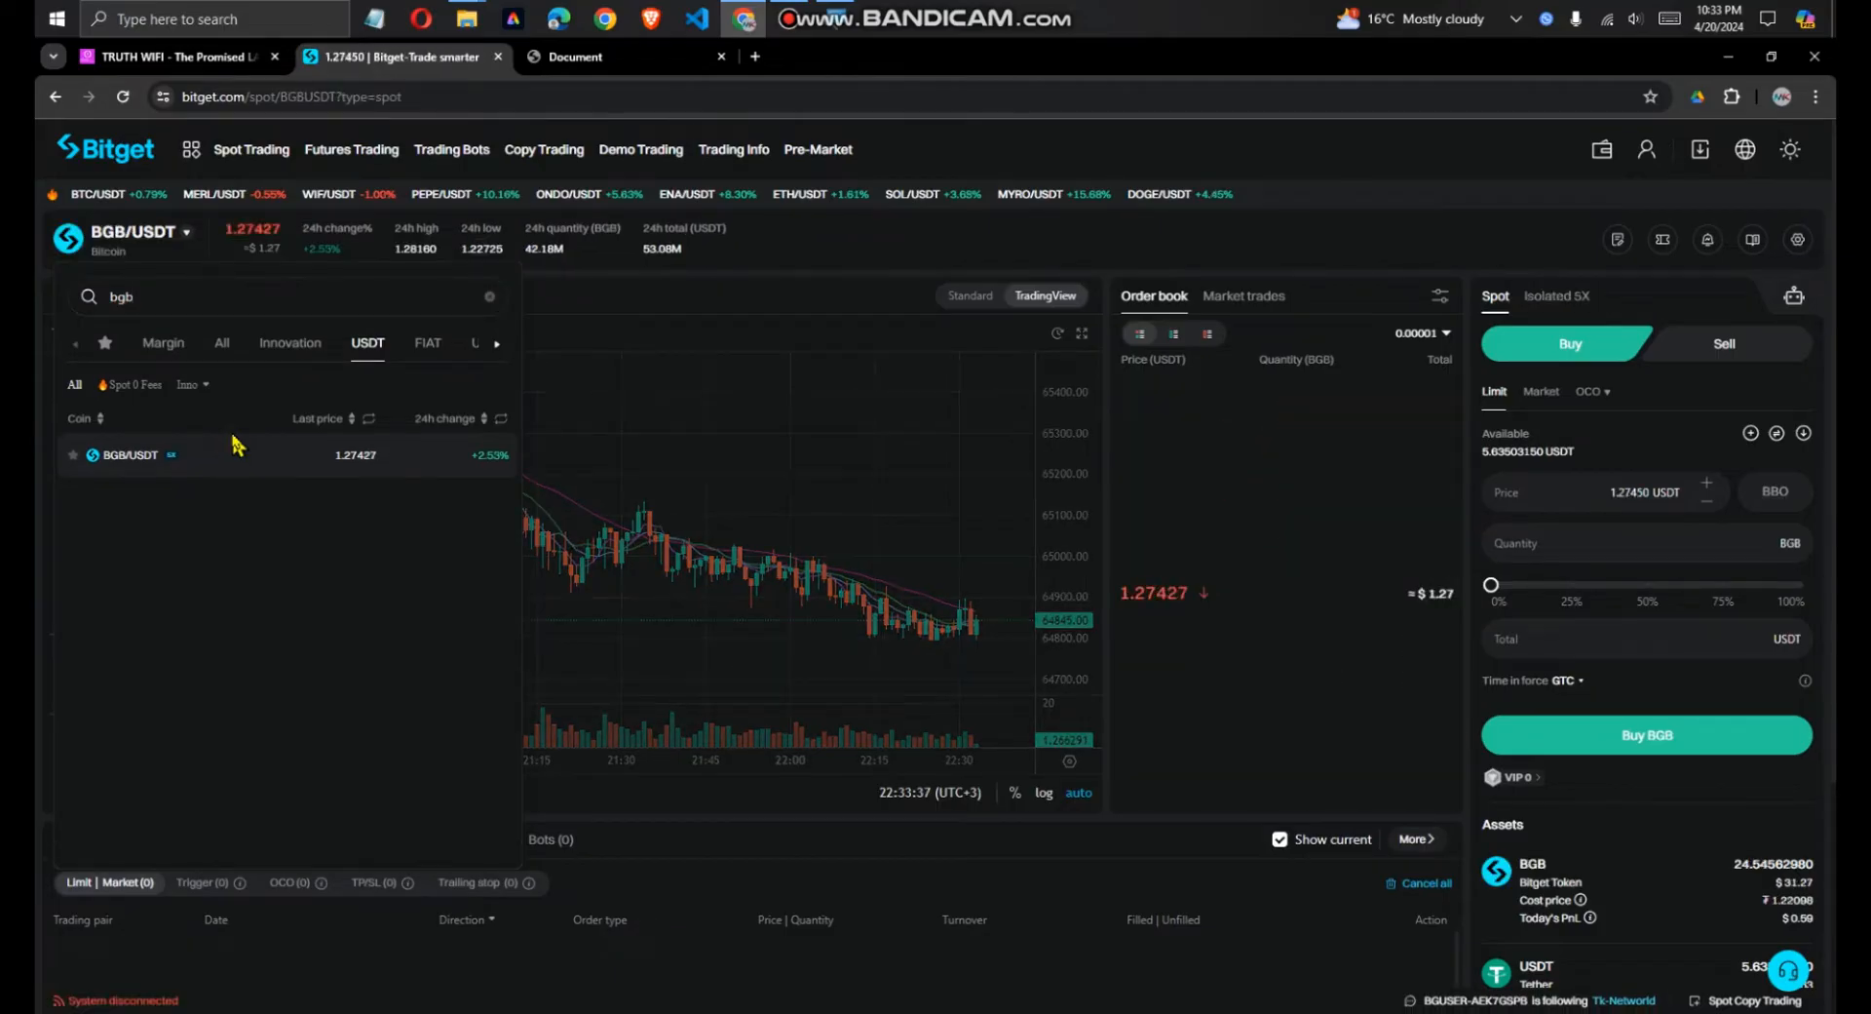
{"action": "left_click", "coordinate": [68, 296]}
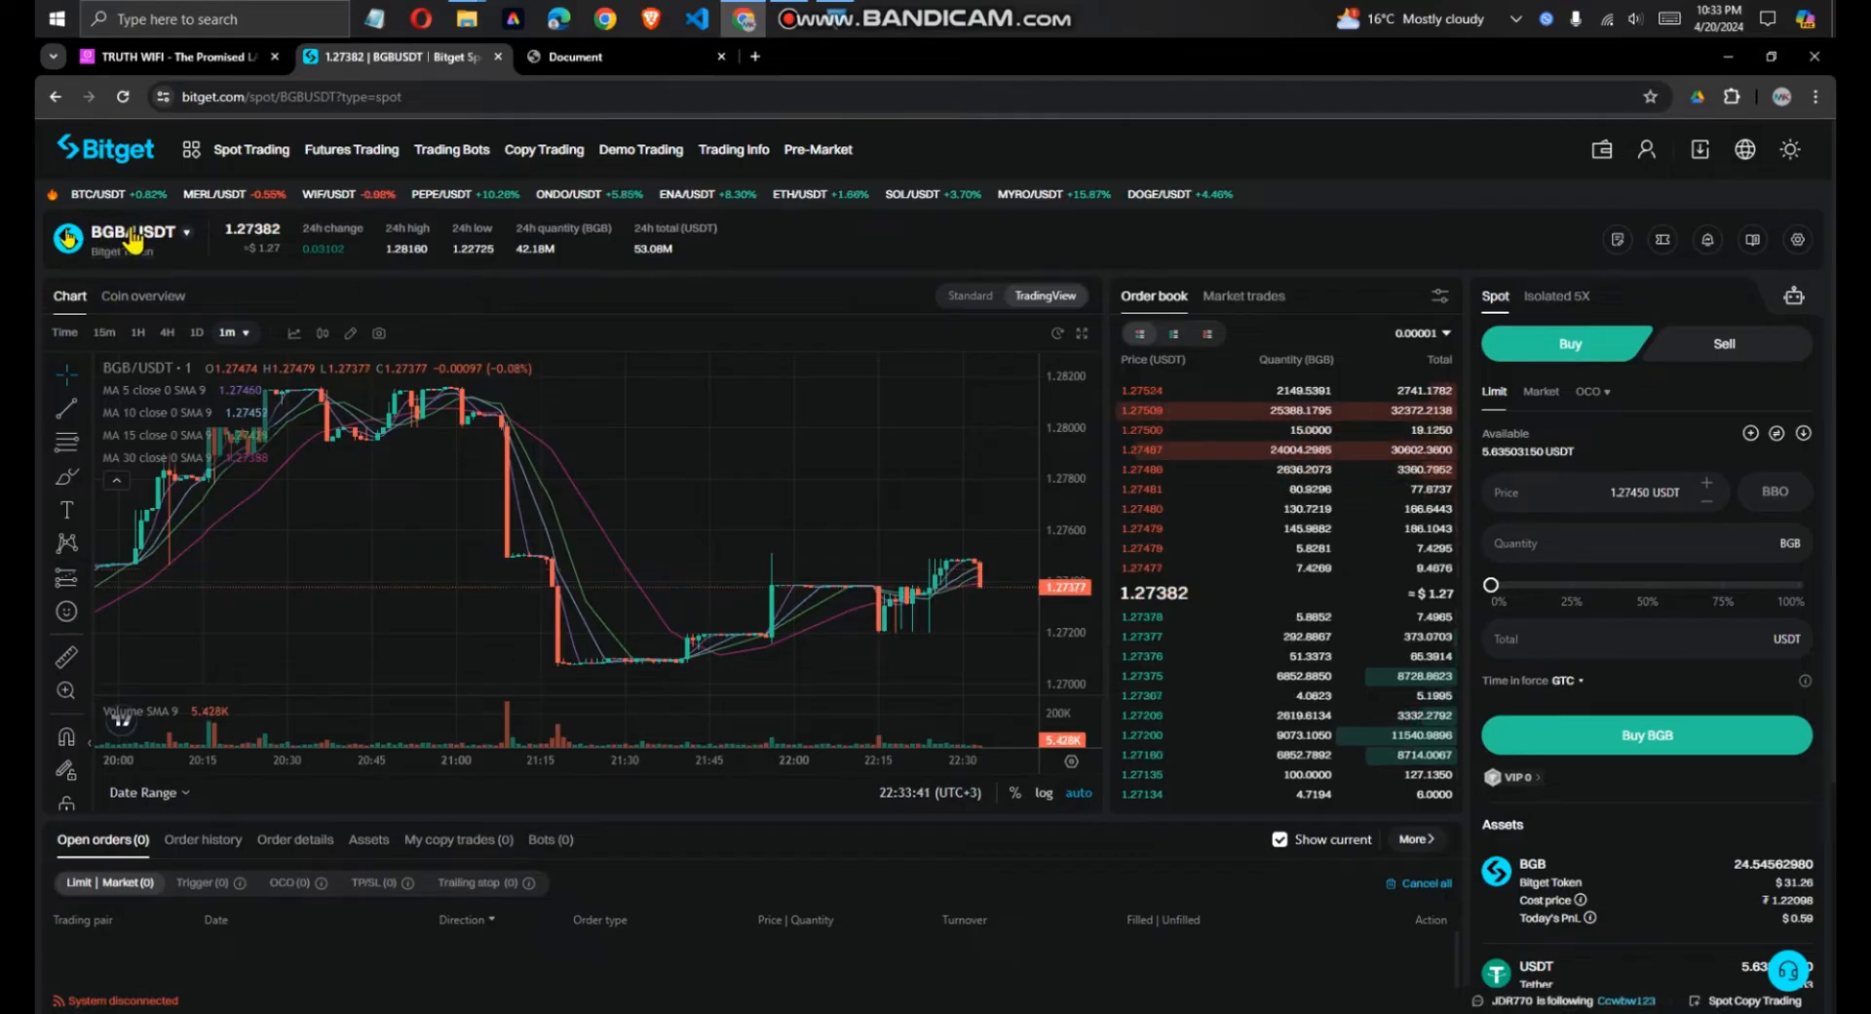
Place a market buy of BGB for 50% of the balance, about 2.82 USDT.
{"action": "left_click", "coordinate": [130, 232]}
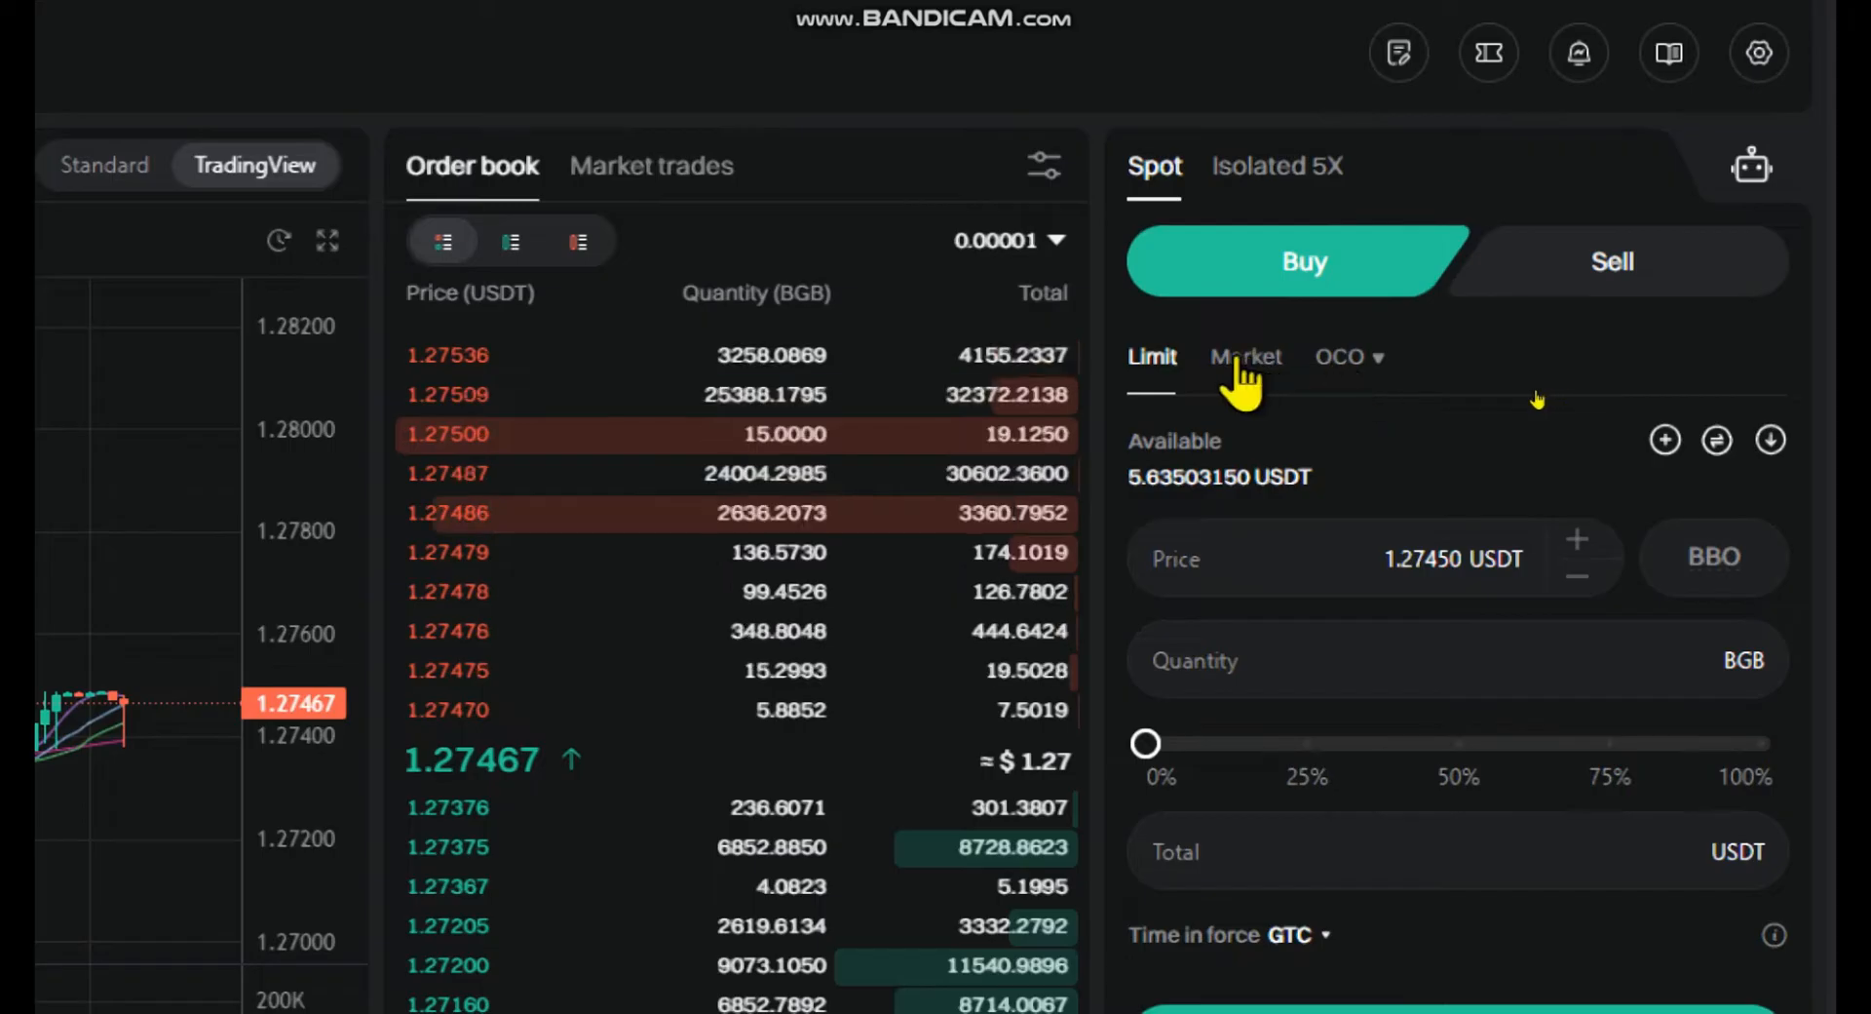
{"action": "left_click", "coordinate": [1246, 356]}
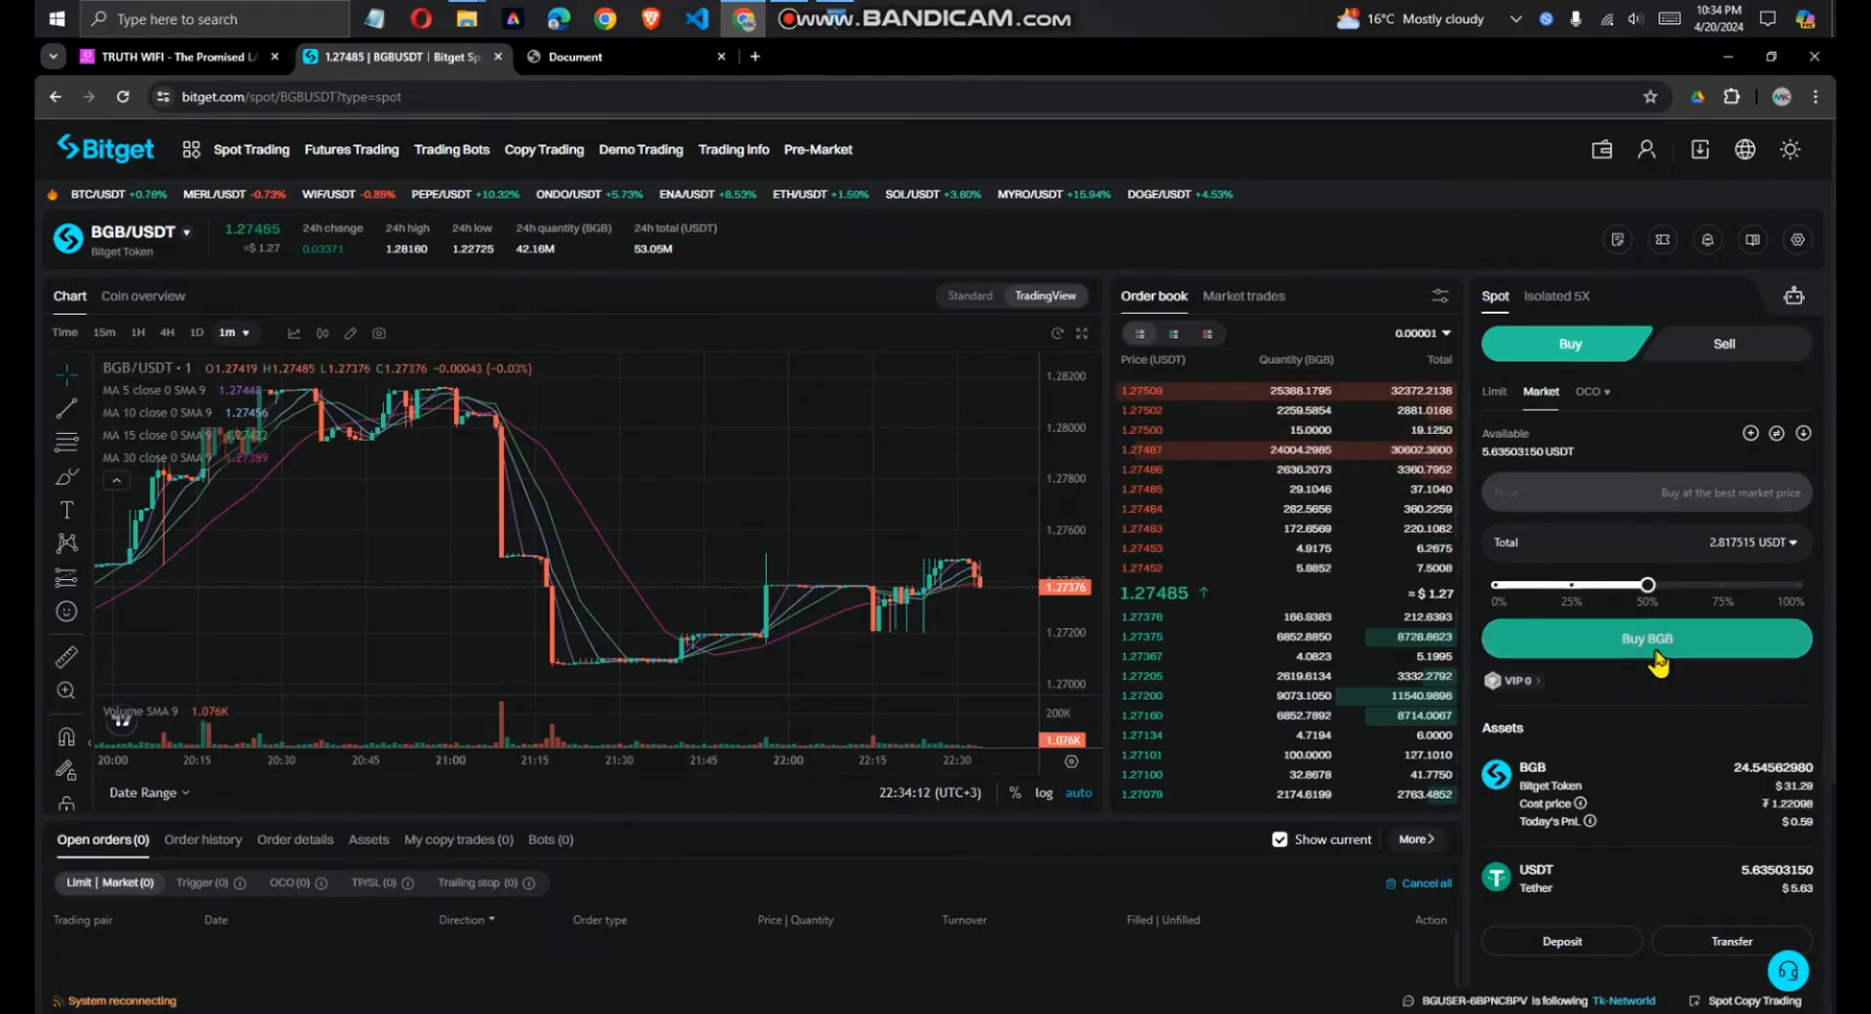
{"action": "left_click", "coordinate": [1645, 637]}
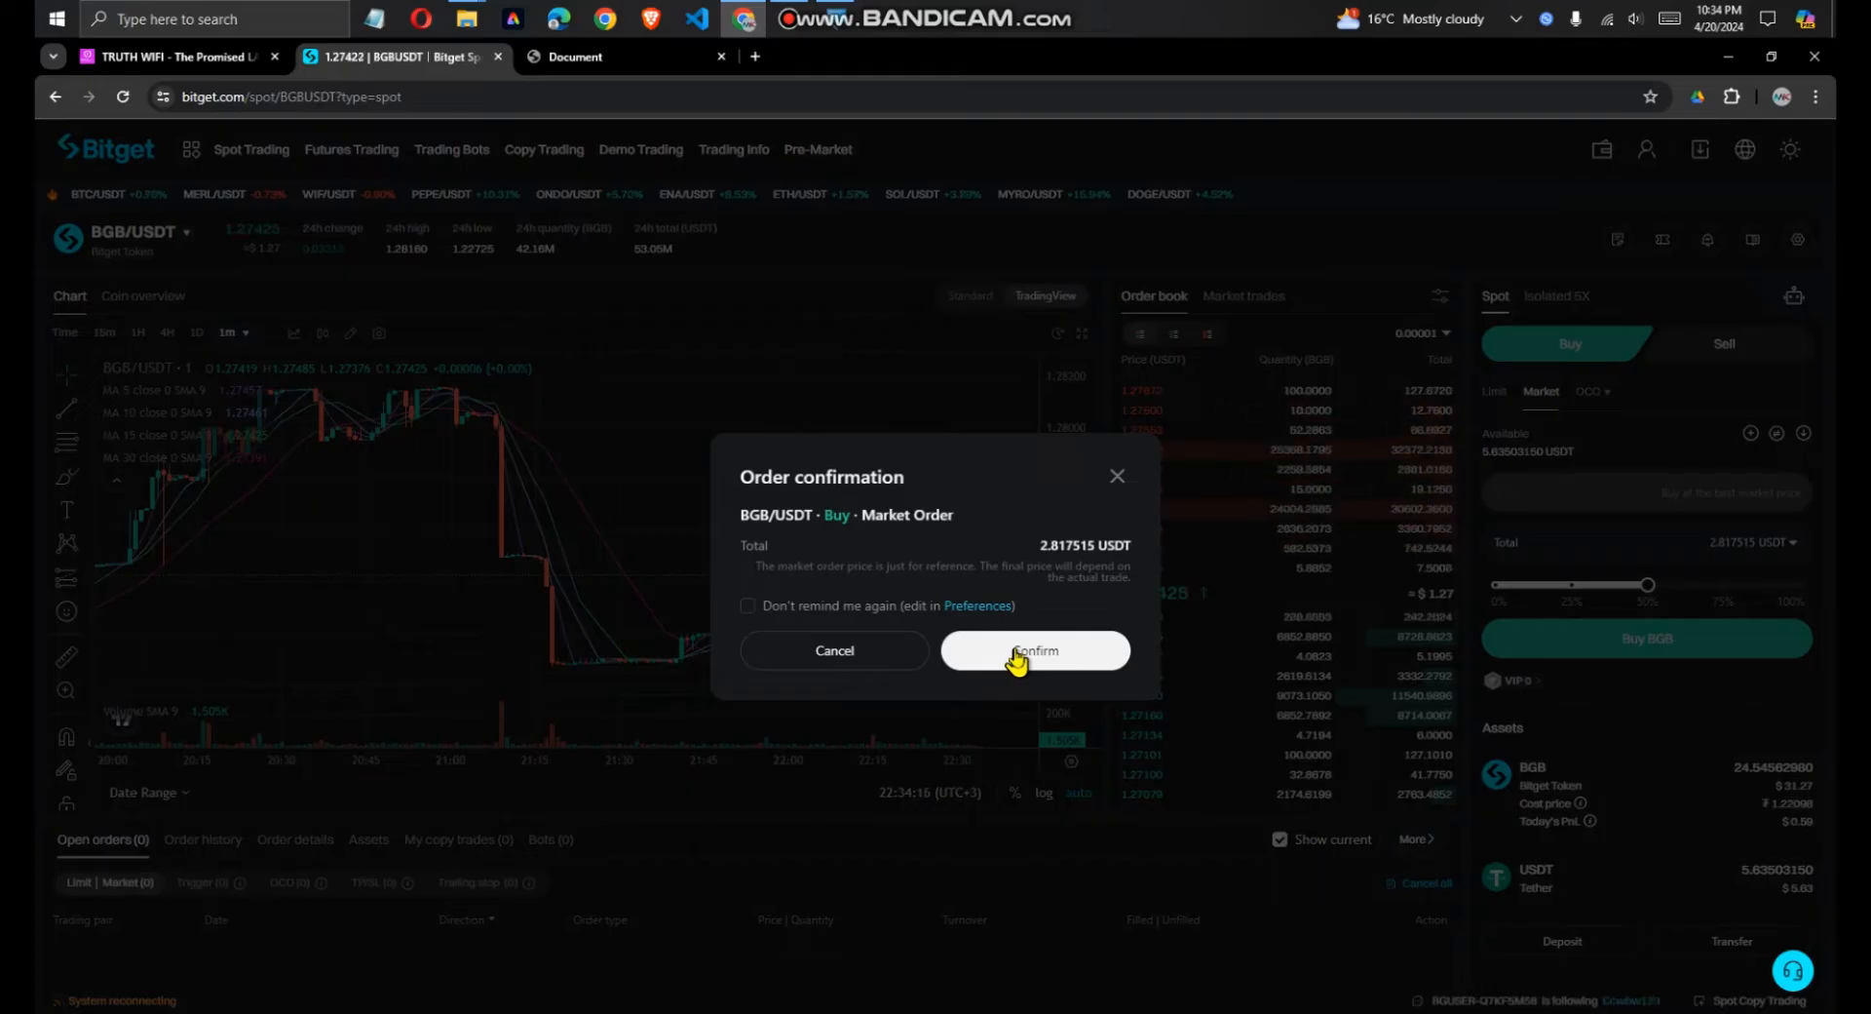
Confirm the buy, get the 5U minimum warning, and choose Convert instead.
{"action": "left_click", "coordinate": [1033, 651]}
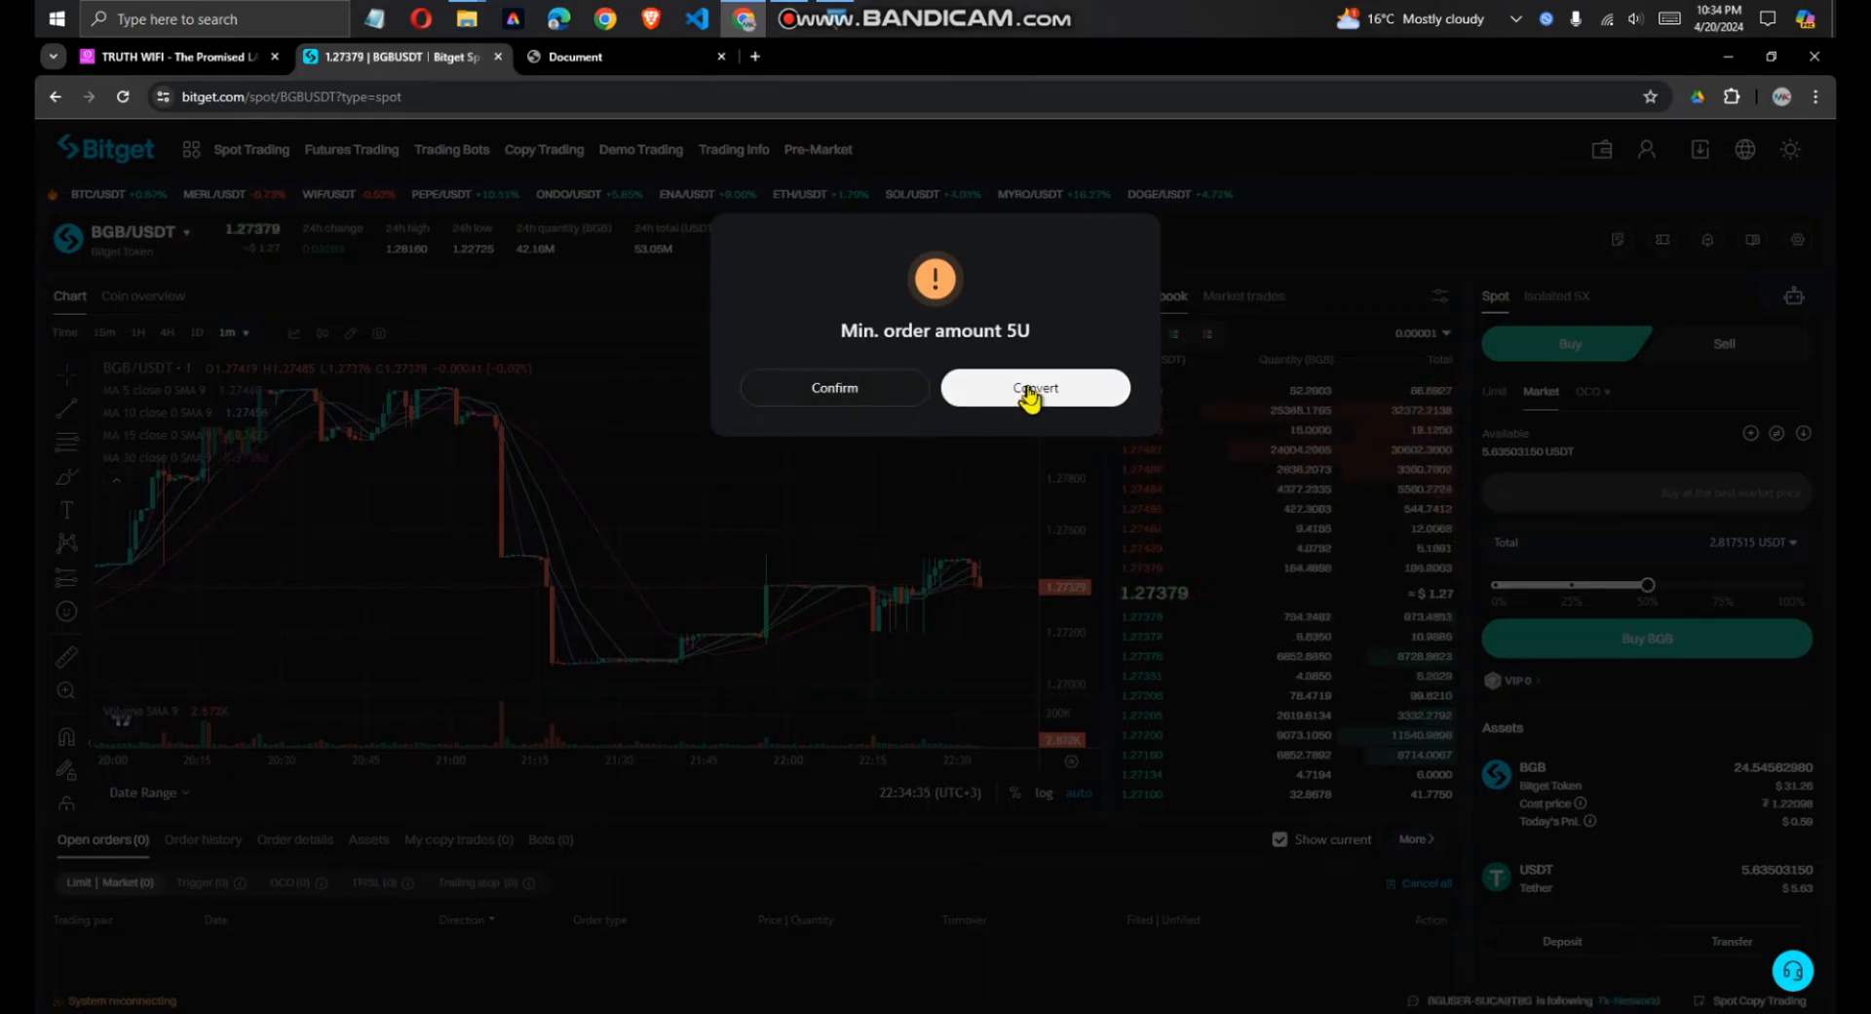
{"action": "left_click", "coordinate": [1033, 386]}
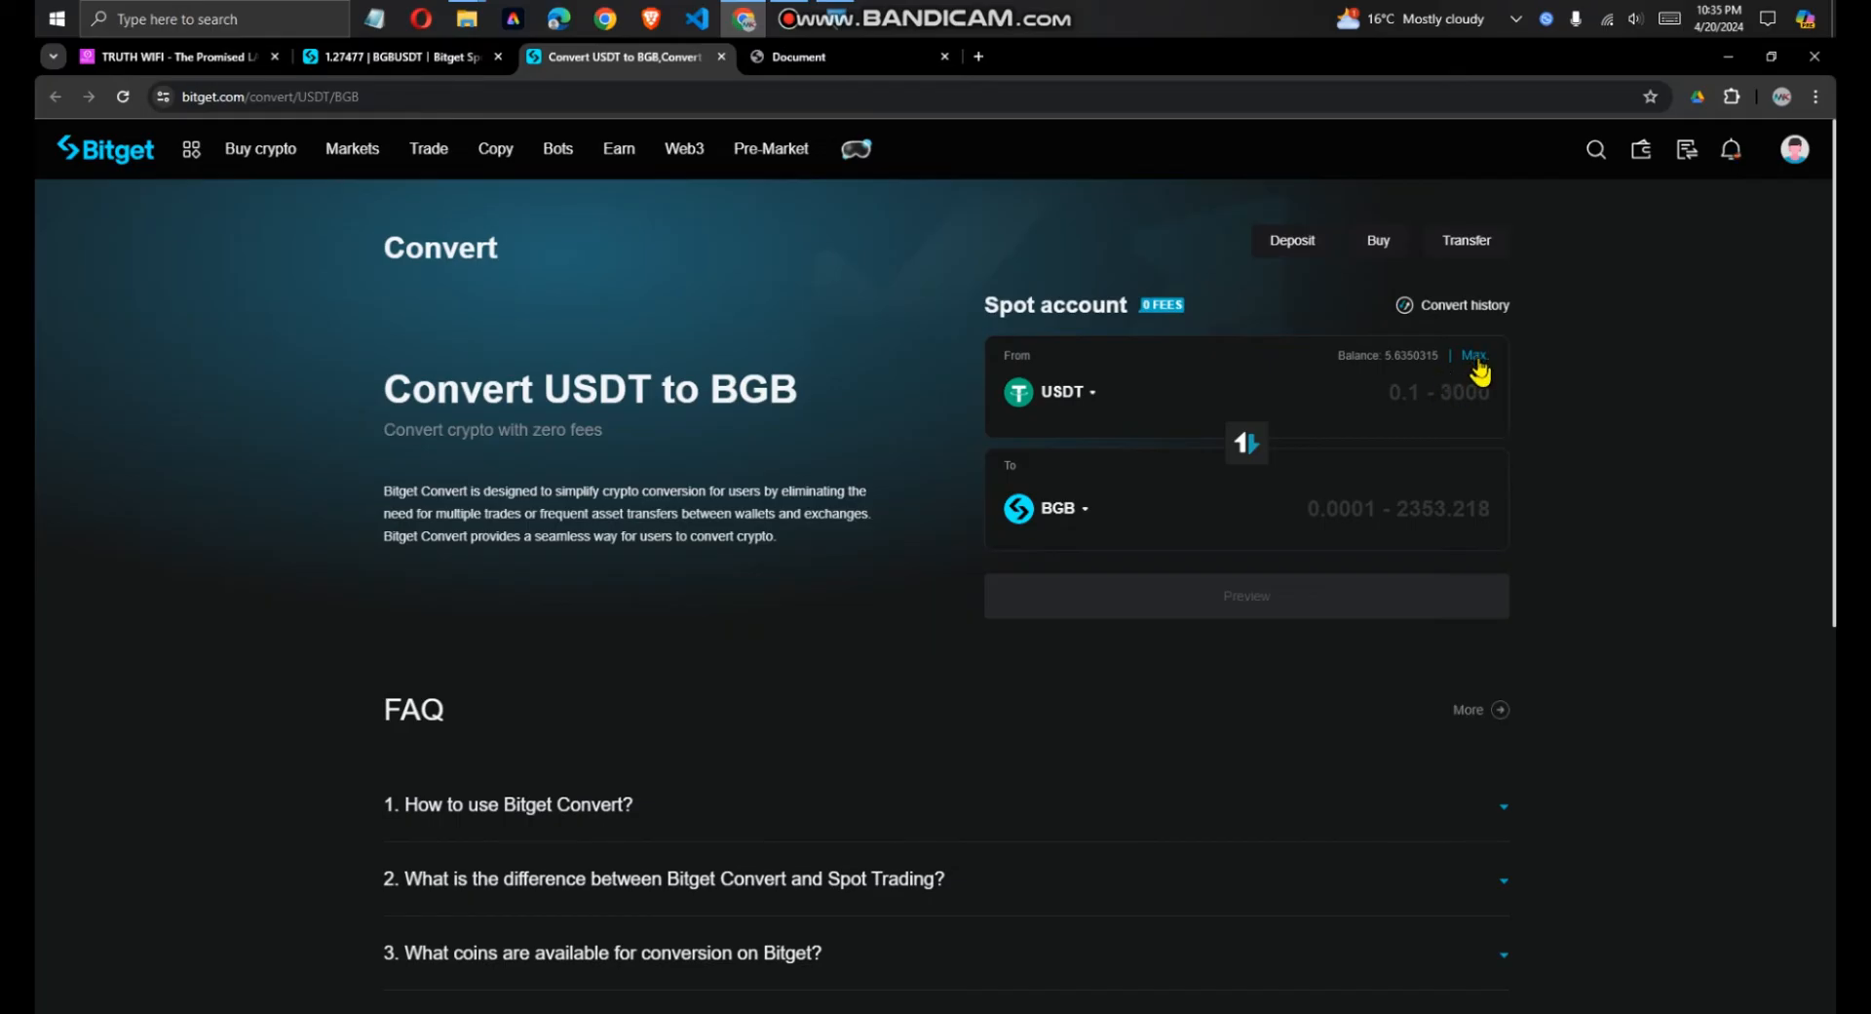
Use Max to enter 5.6350315 USDT and preview the conversion to 4.41577146 BGB.
{"action": "left_click", "coordinate": [1475, 354]}
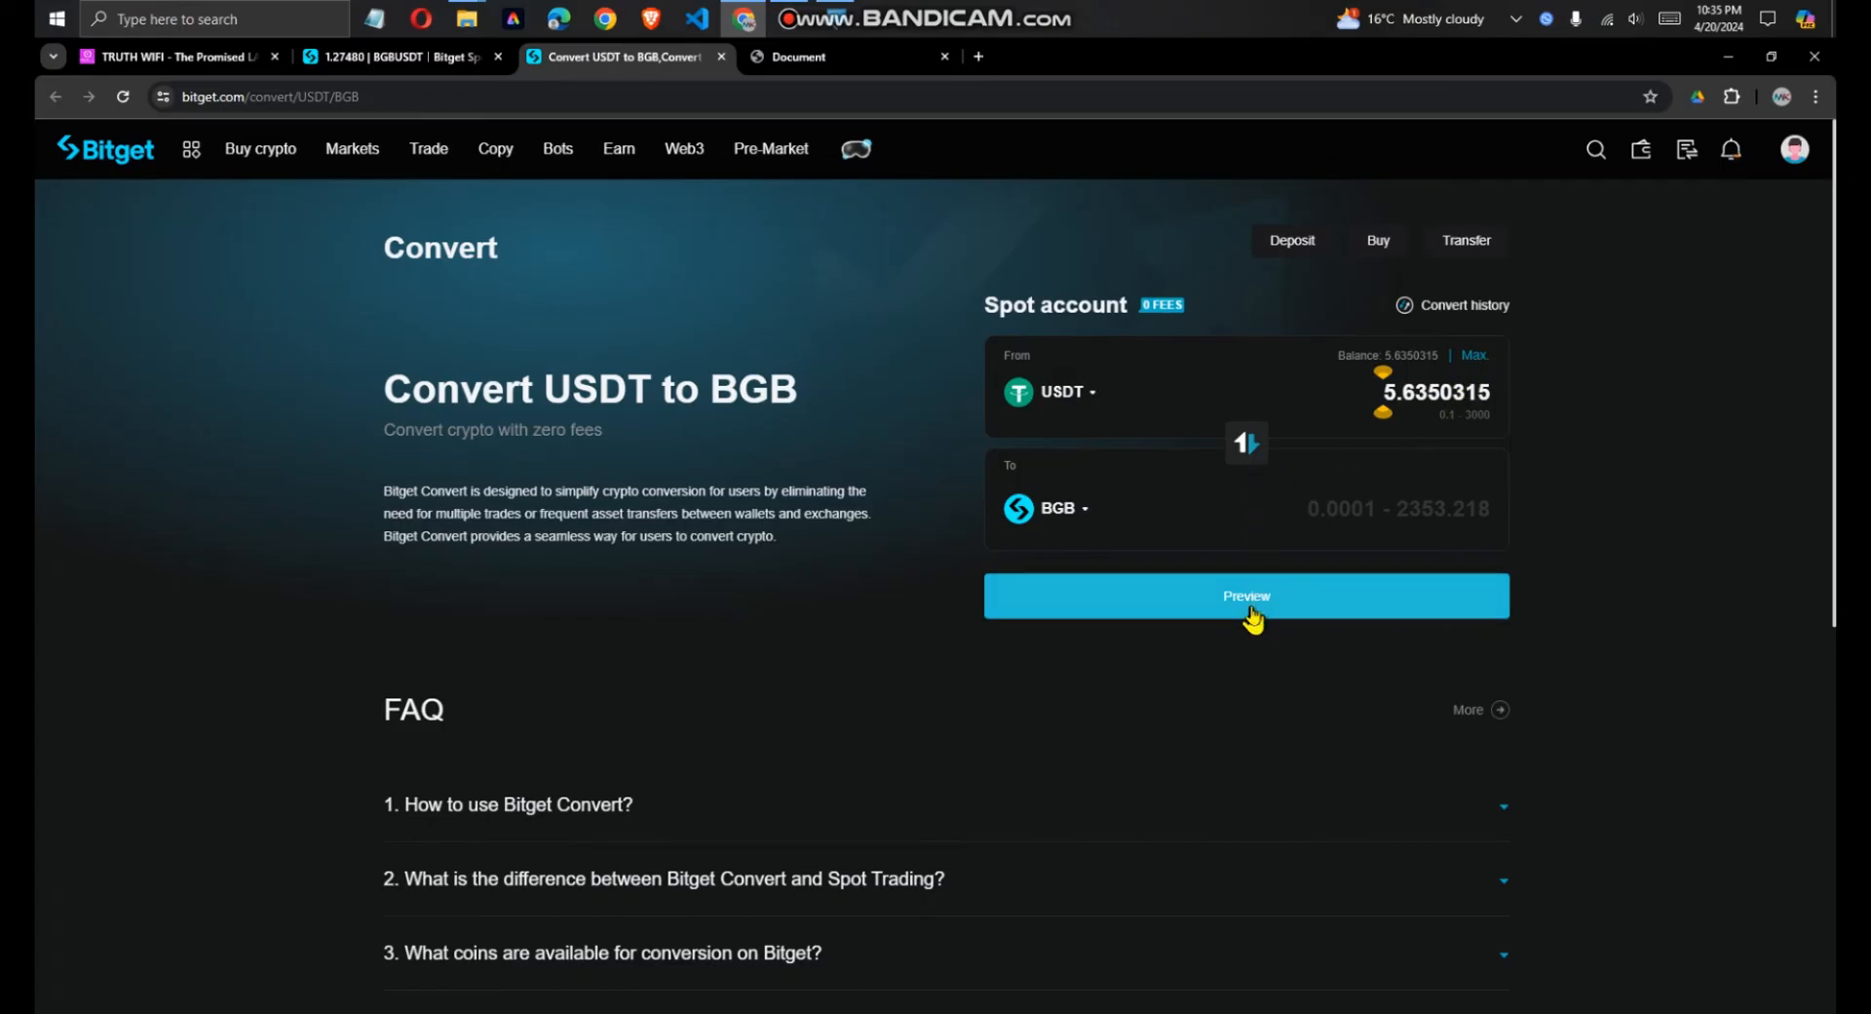
{"action": "left_click", "coordinate": [1246, 597]}
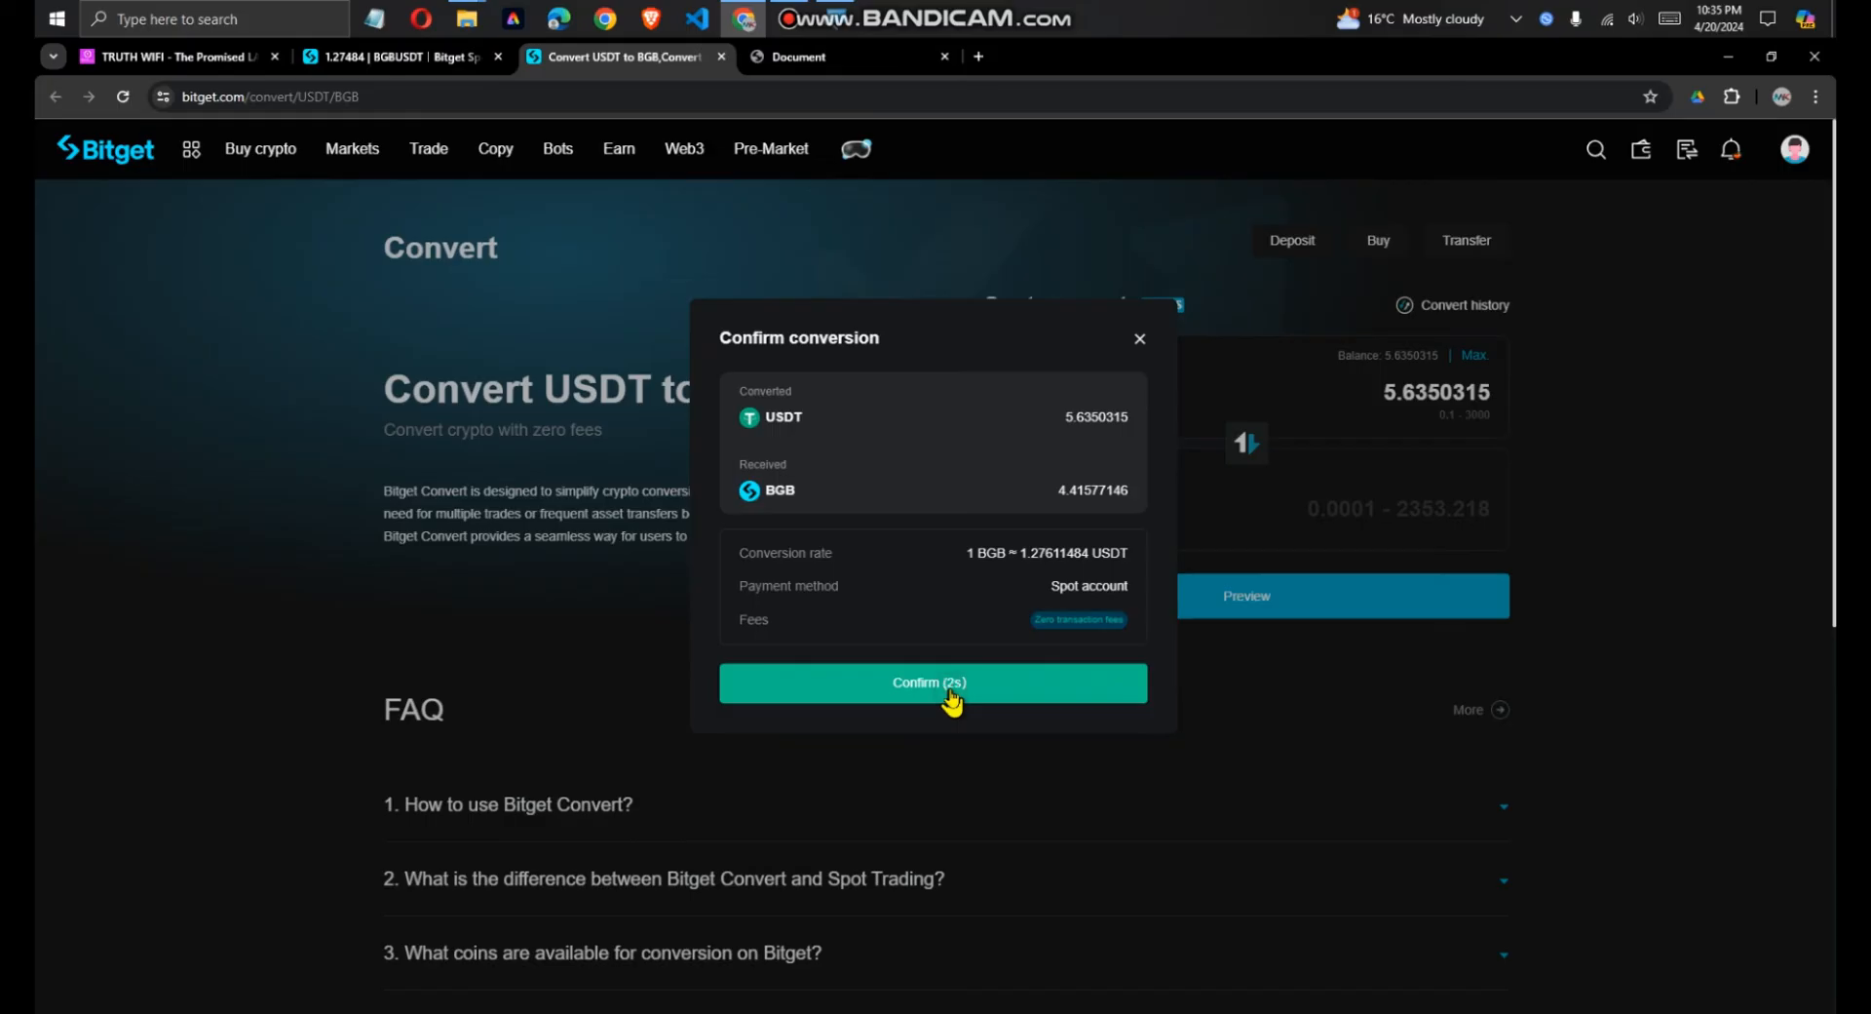
Confirm converting 5.6350315 USDT into 4.41577146 BGB.
{"action": "left_click", "coordinate": [932, 682]}
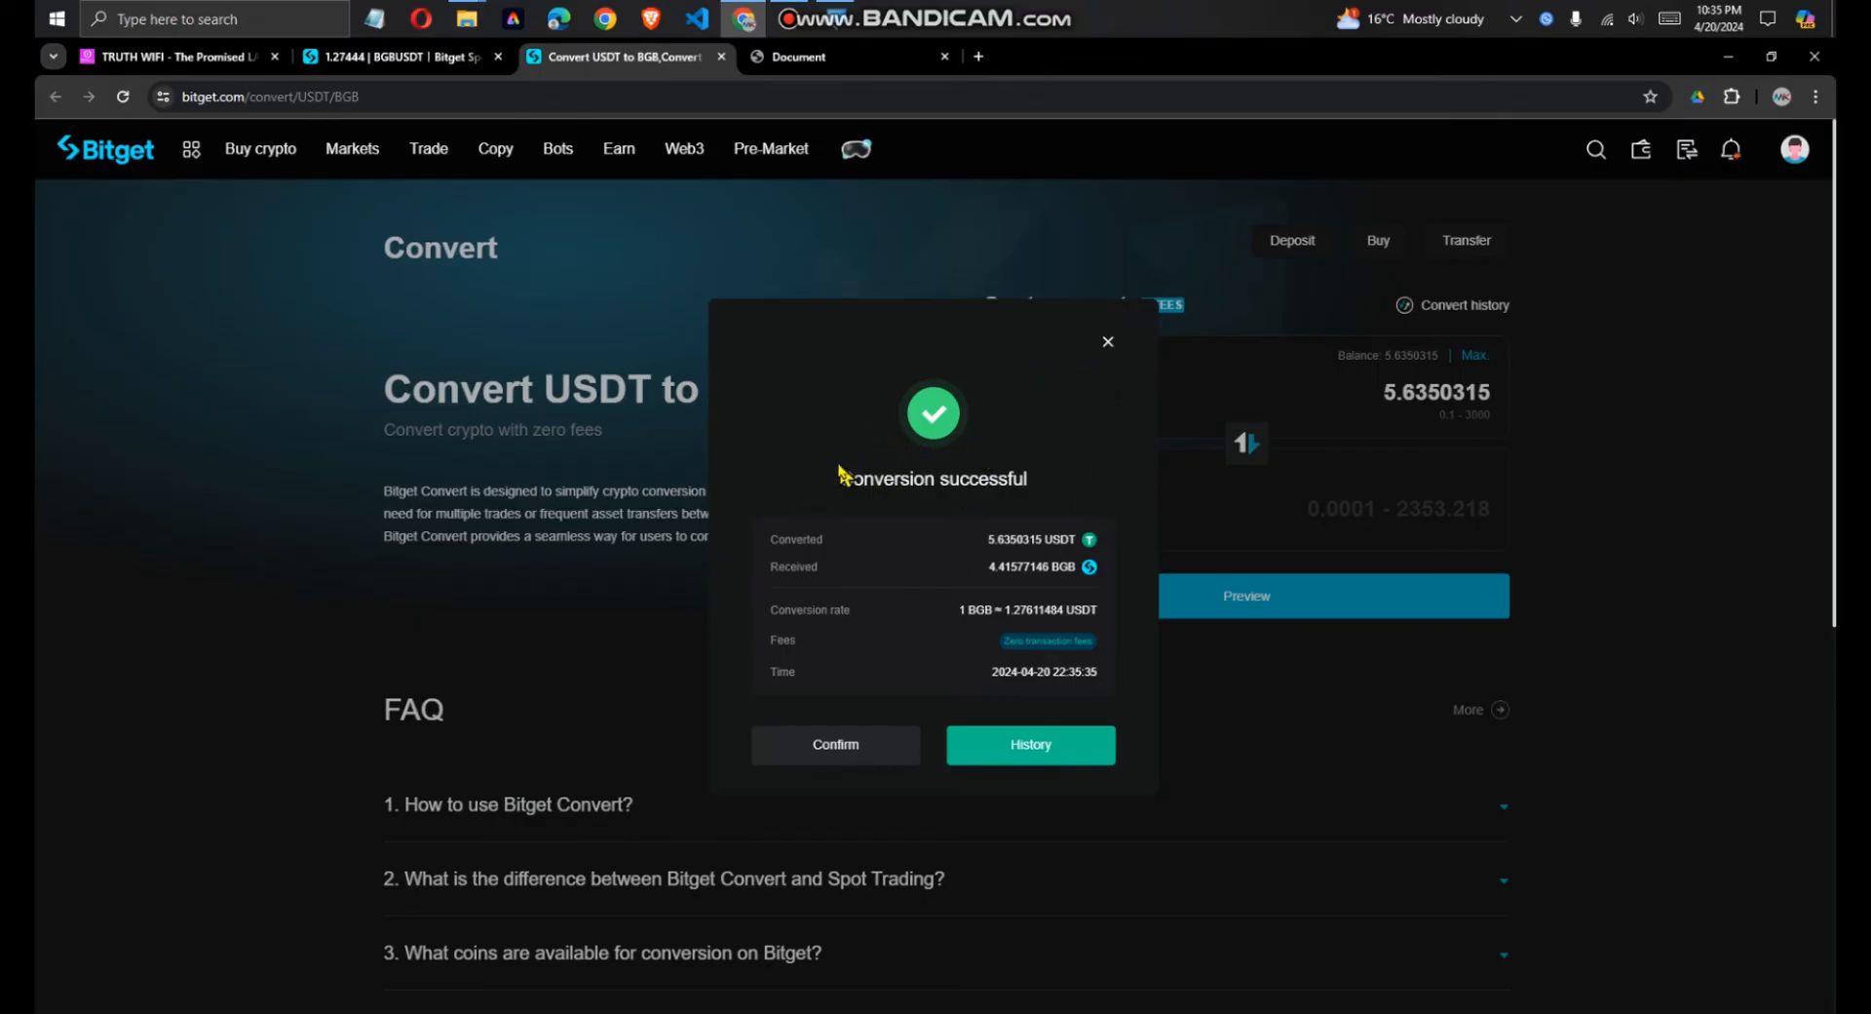
{"action": "mouse_move", "coordinate": [1087, 721]}
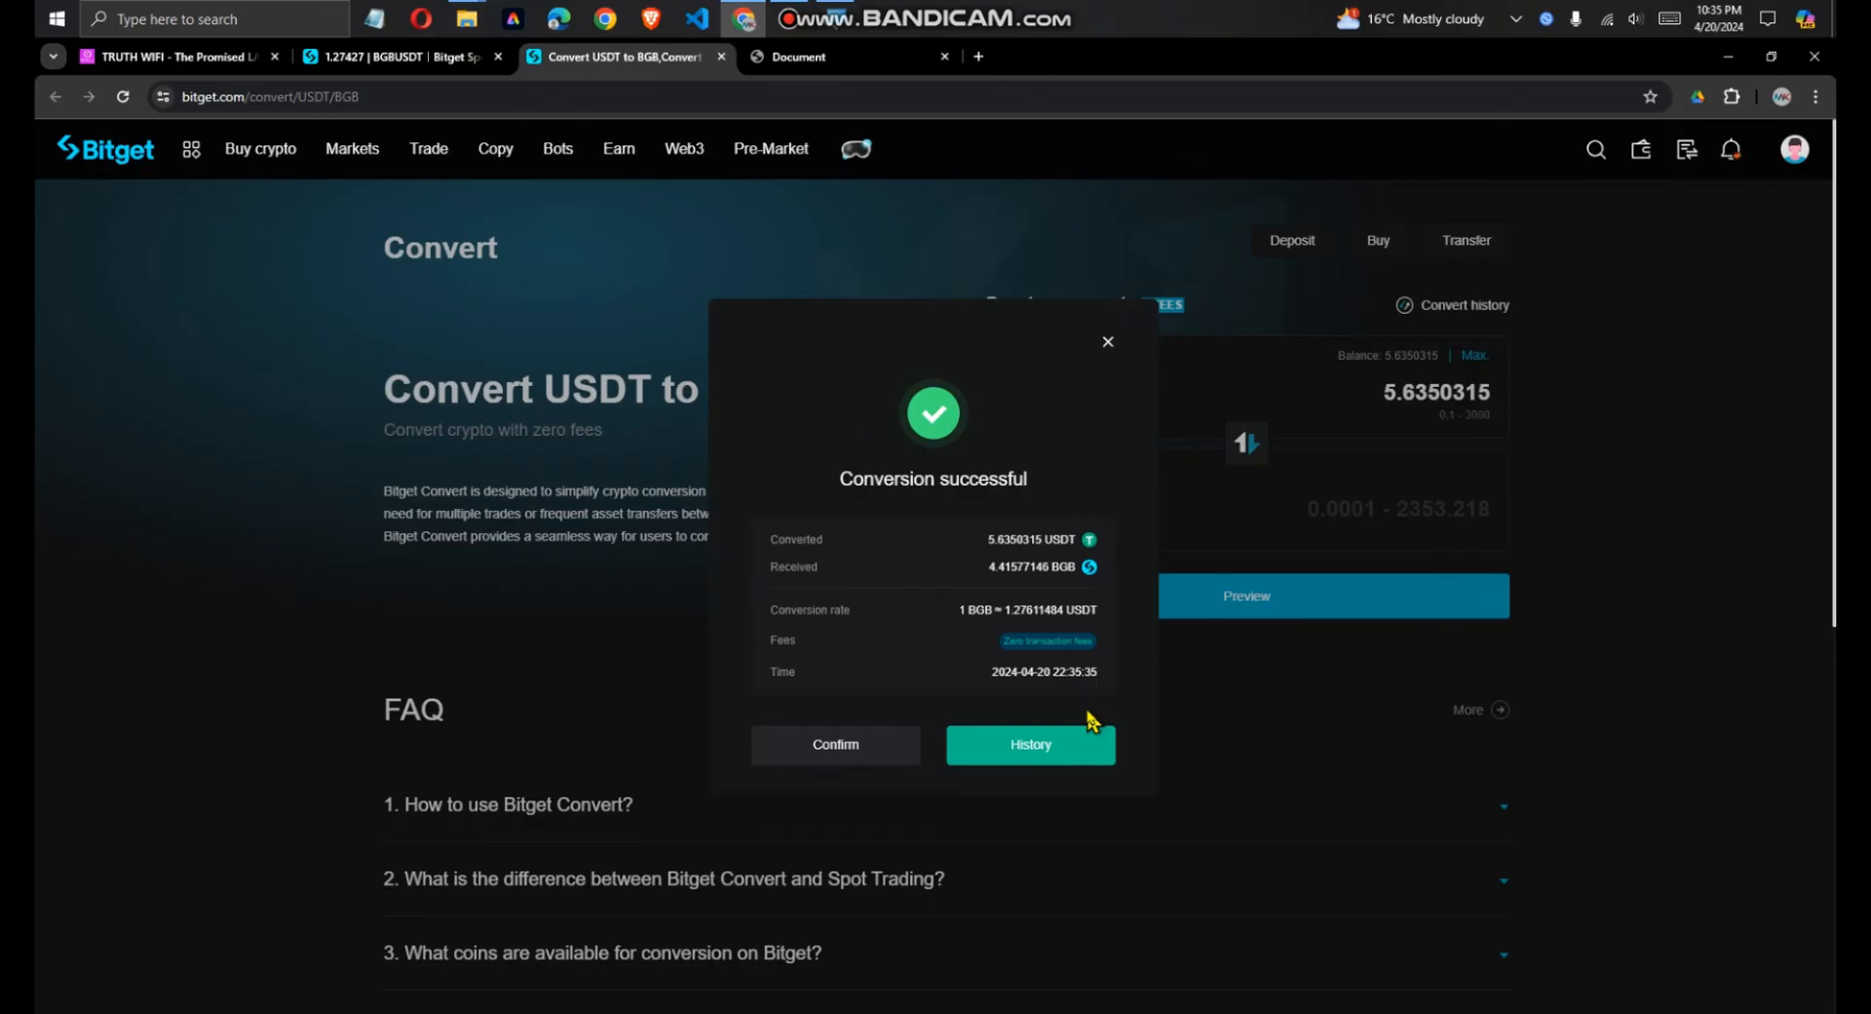